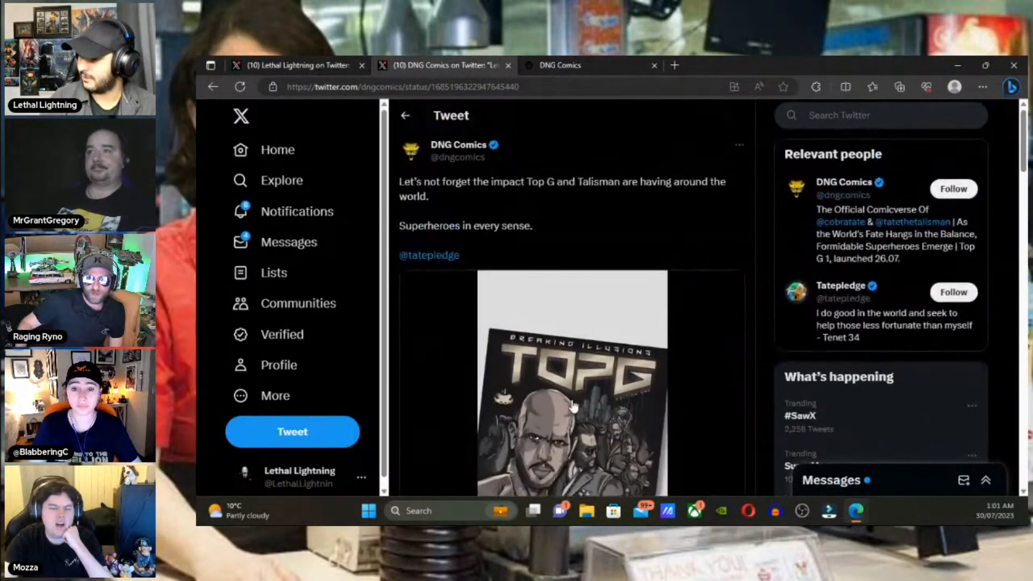
Bring the DNG Comics tweet's TOP G promo video into view and make it full screen
scroll(down, 3)
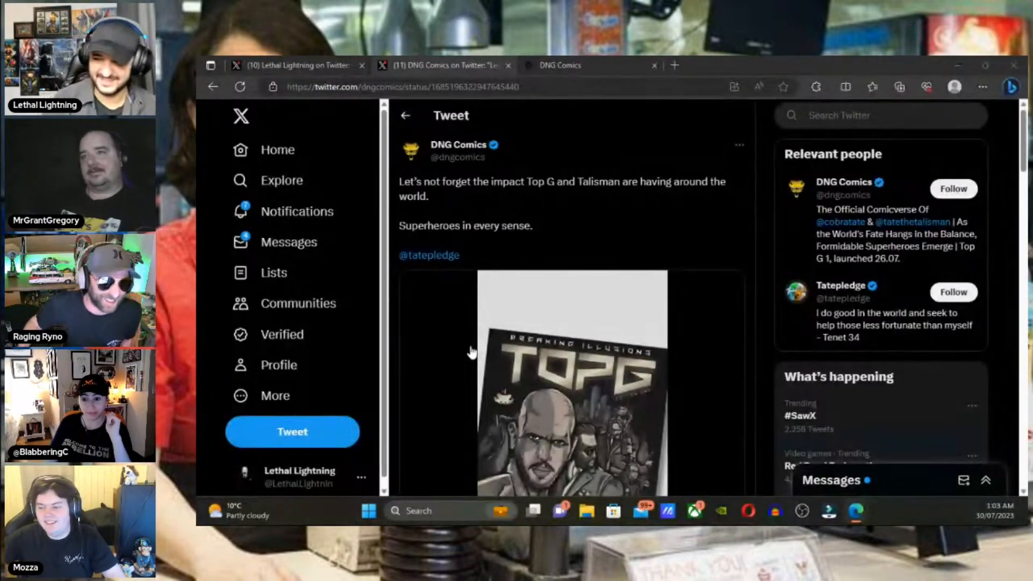
scroll(down, 3)
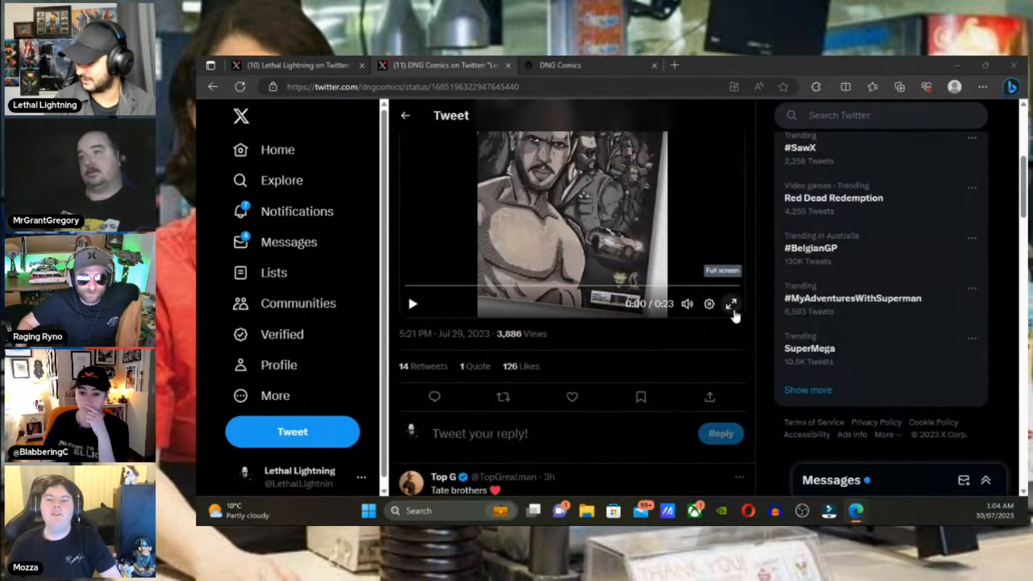
click(732, 304)
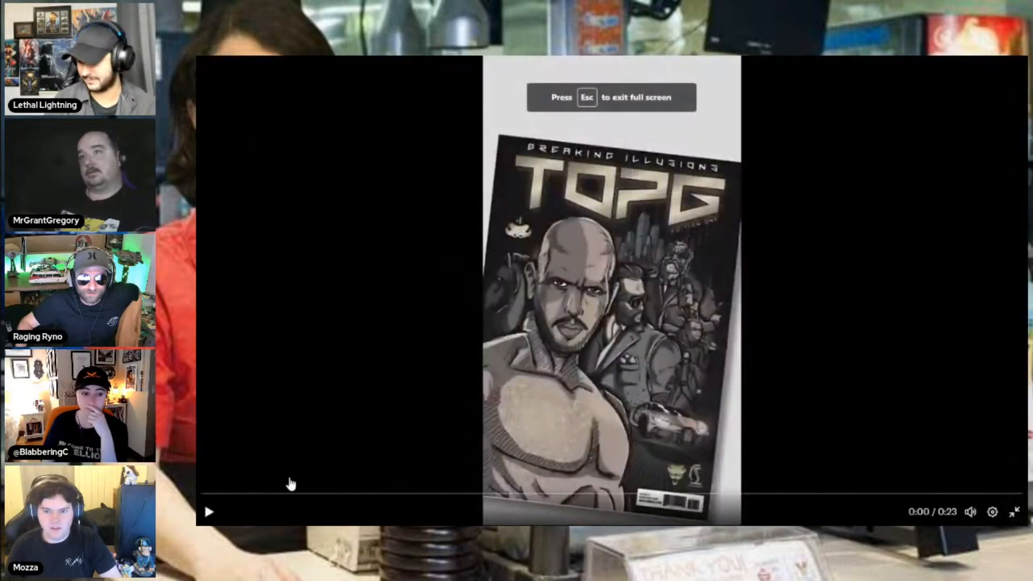
mouse_move(210, 512)
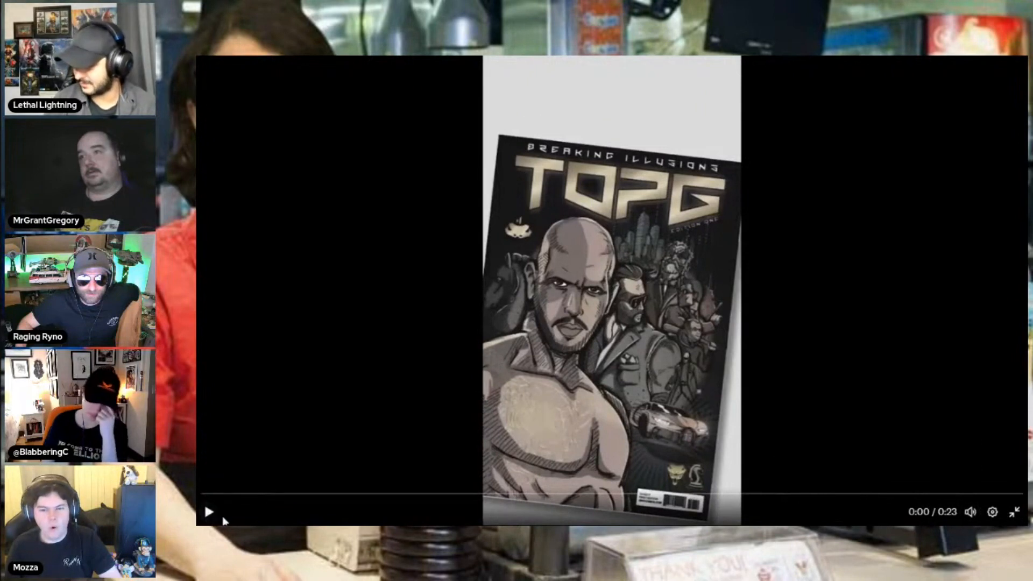
Play the TOP G promo video through to its end, pausing once early on
click(210, 512)
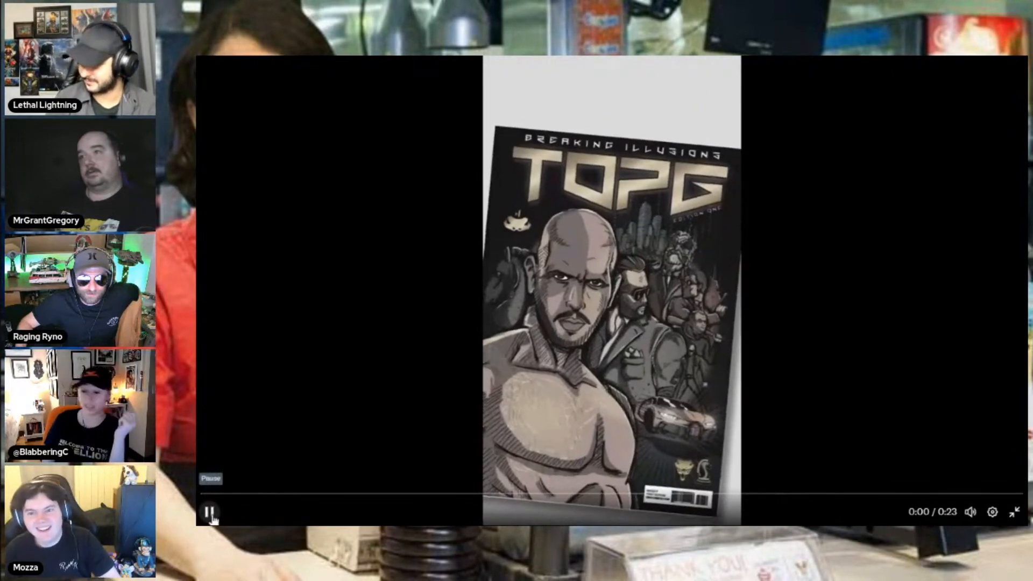
click(211, 512)
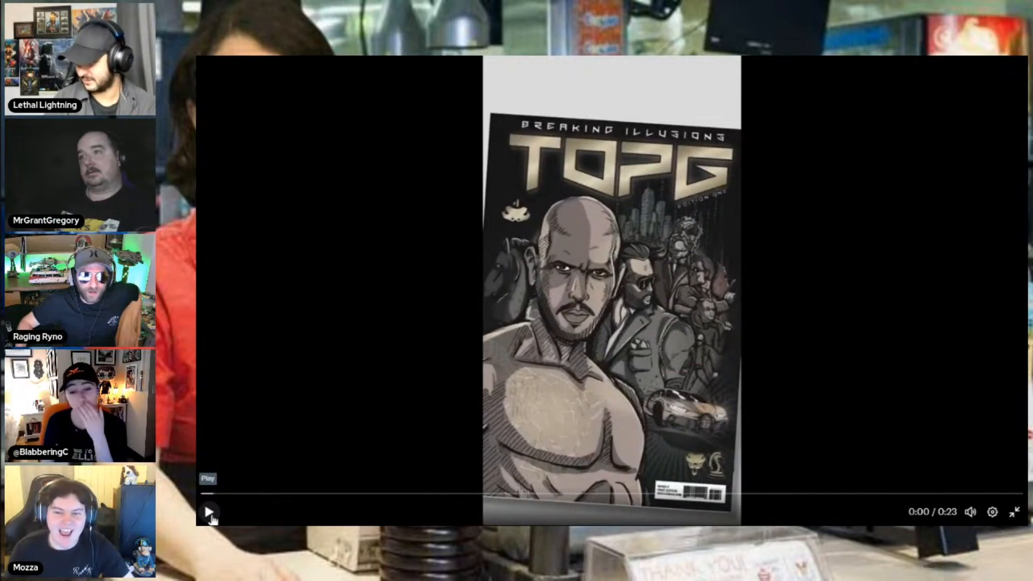
click(209, 512)
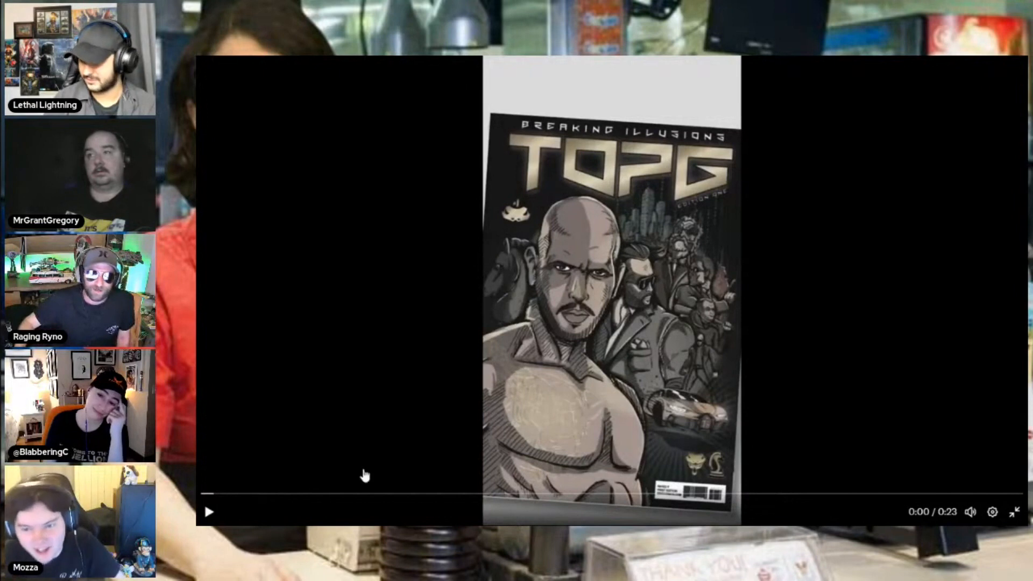
mouse_move(295, 486)
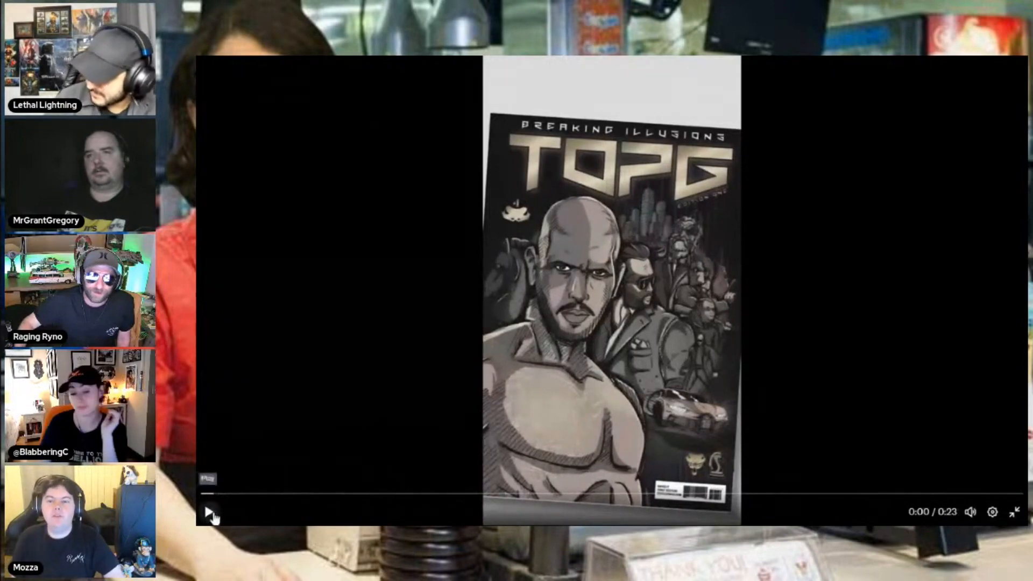
click(210, 512)
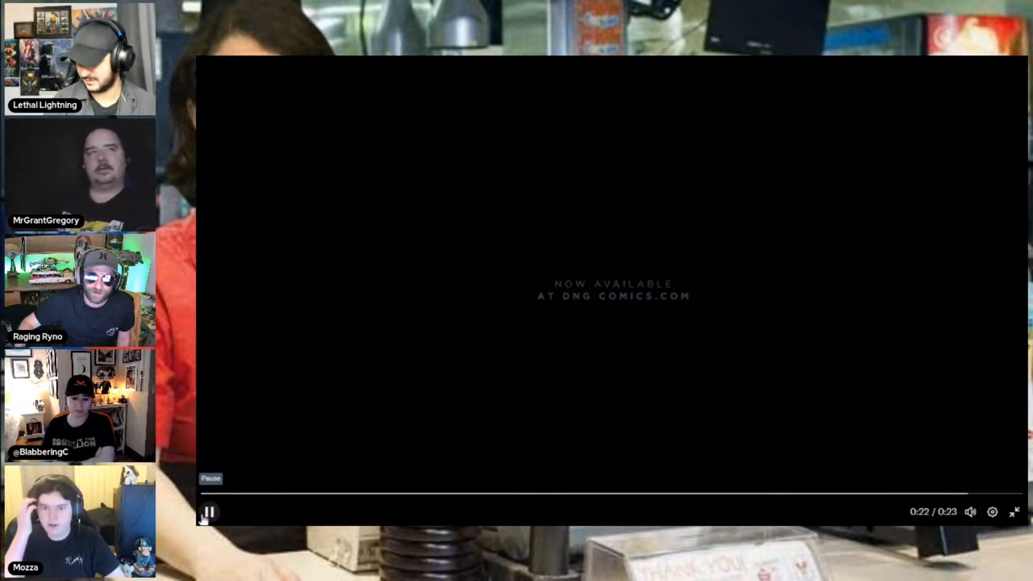
click(207, 512)
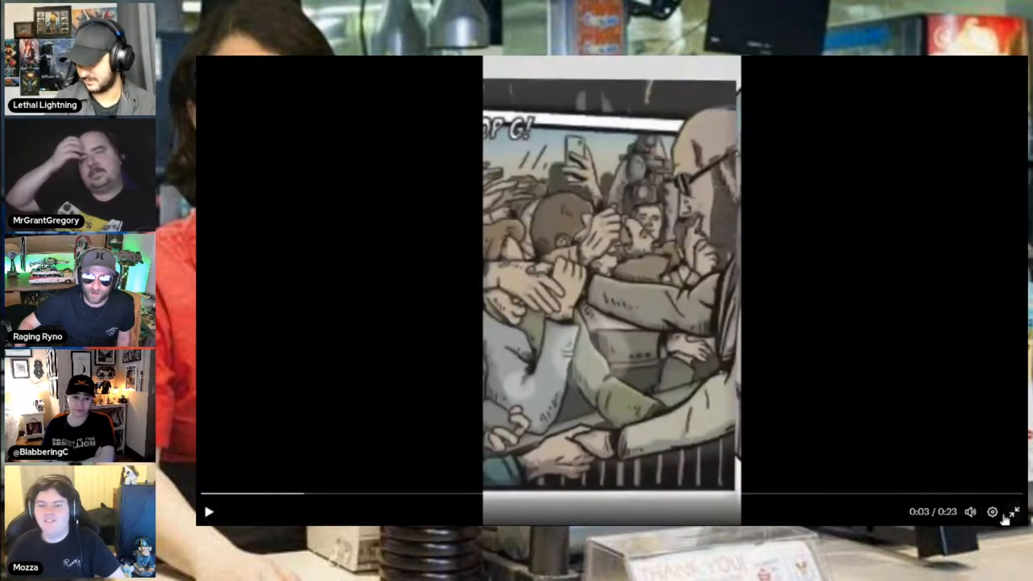
Leave full screen and drag the seek bar near the video's final seconds
click(1013, 512)
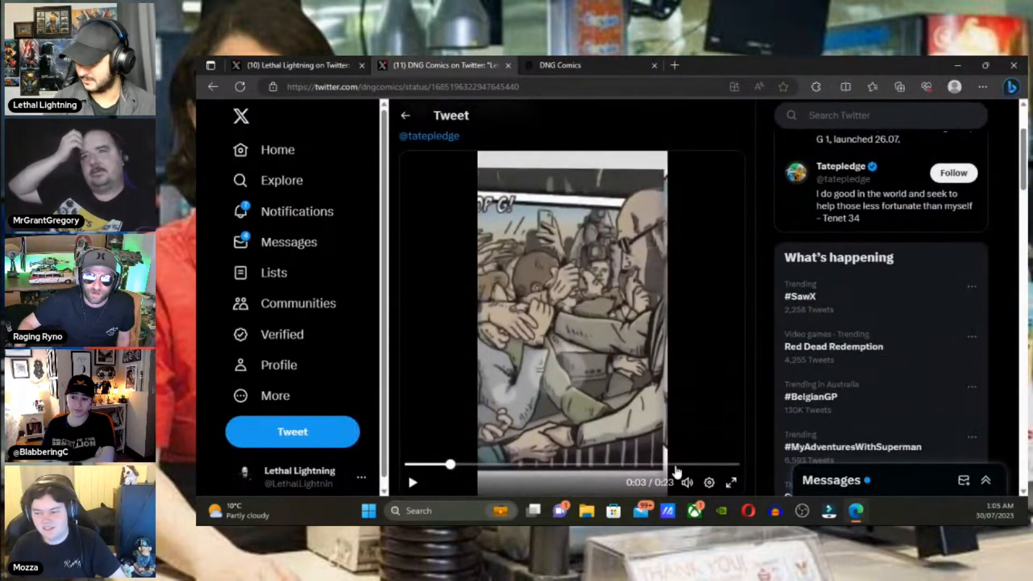
drag(450, 465, 718, 465)
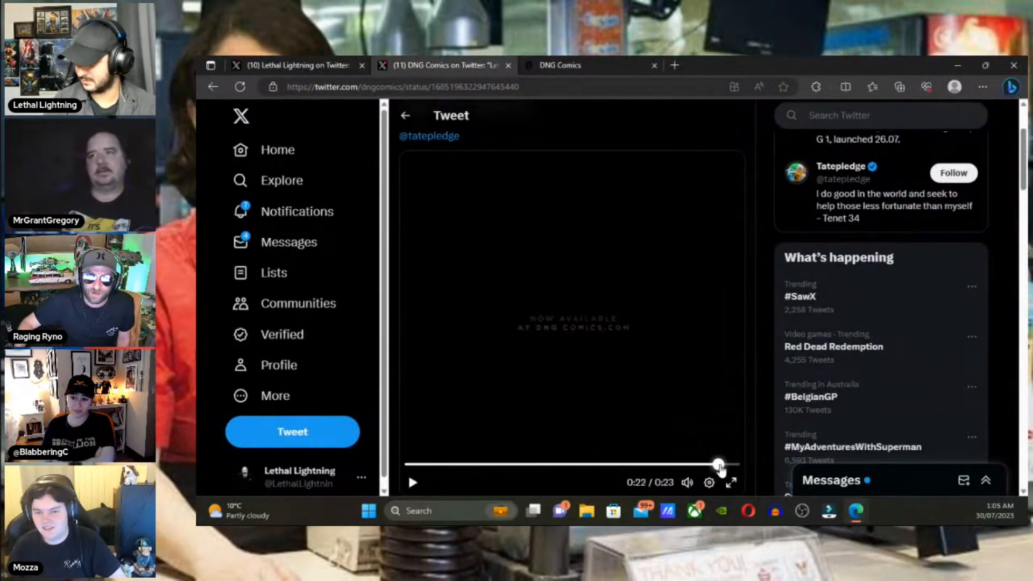
drag(718, 465, 627, 465)
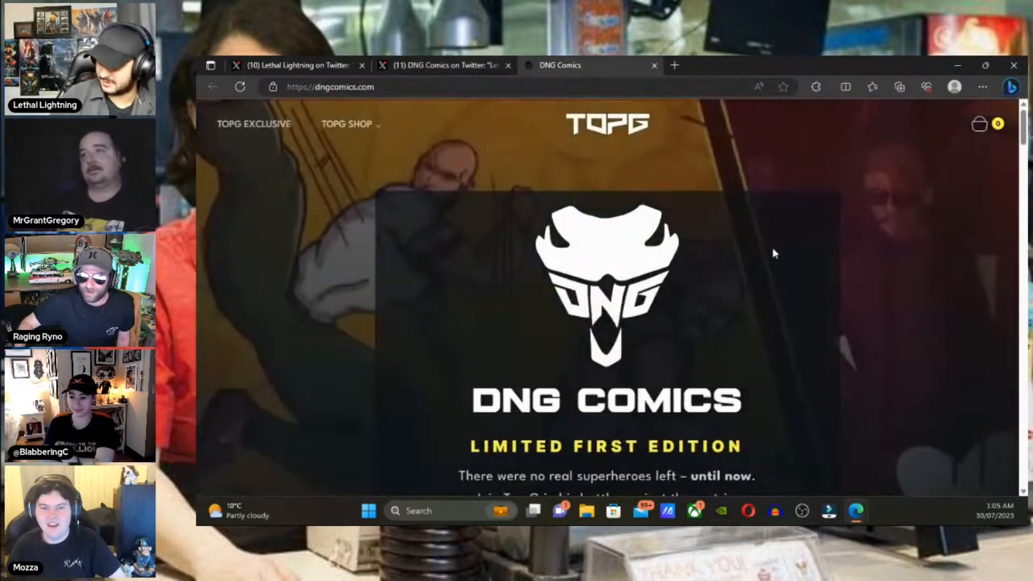
Scroll the dngcomics.com landing page past Purchase Now to the comic panel strip and All Time Collectible heading
scroll(down, 3)
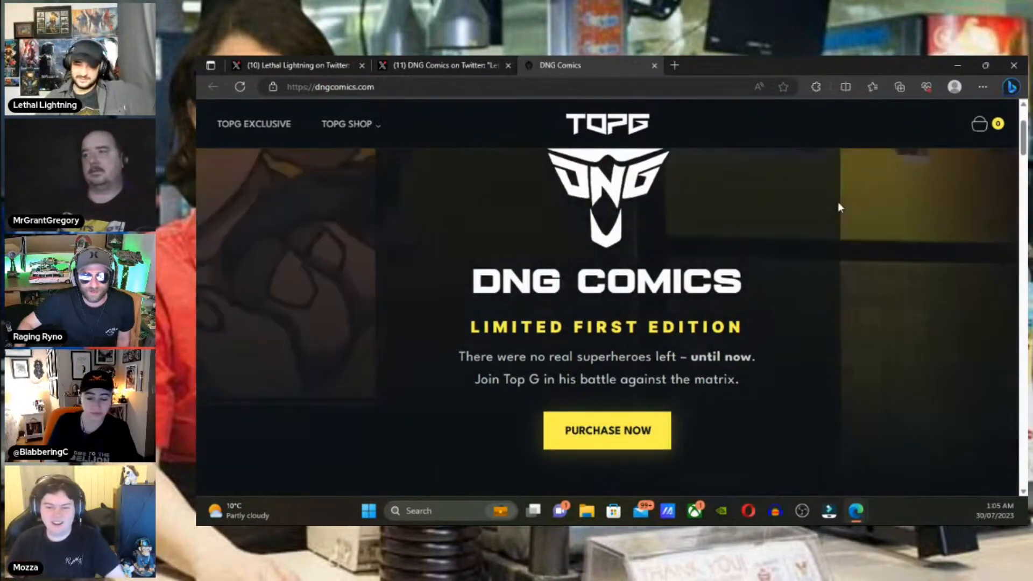
scroll(down, 3)
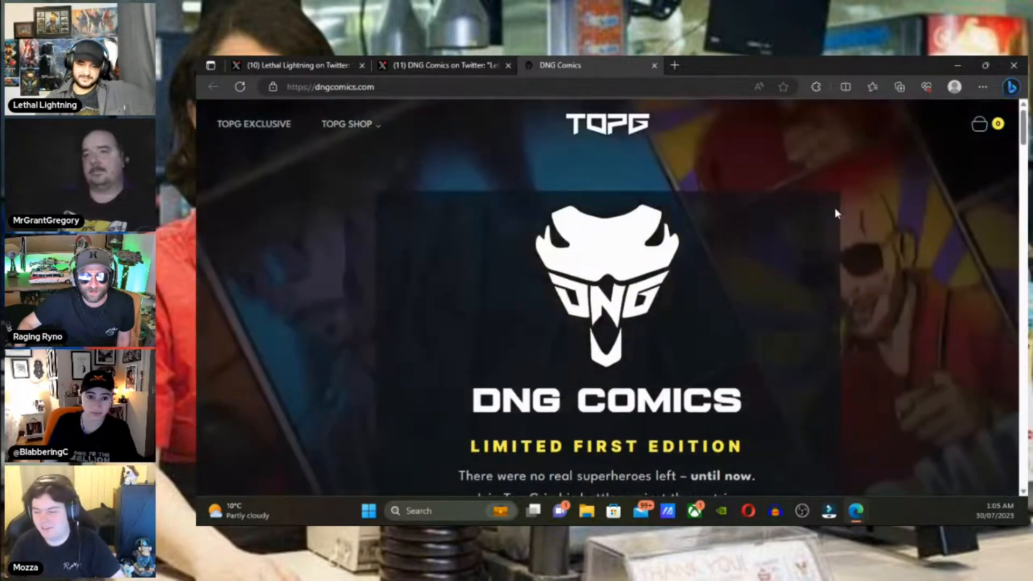
scroll(down, 3)
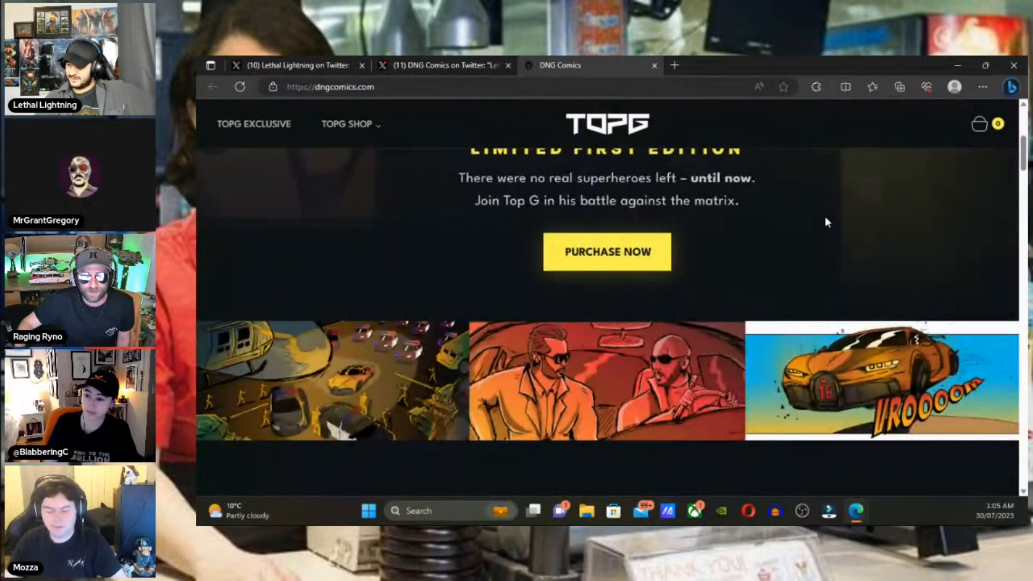
scroll(down, 3)
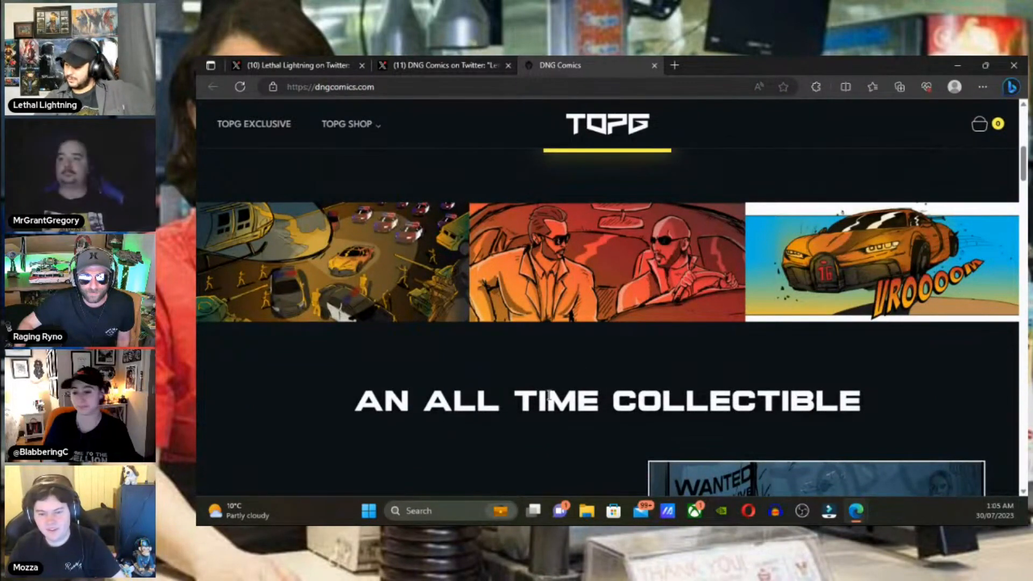
mouse_move(773, 369)
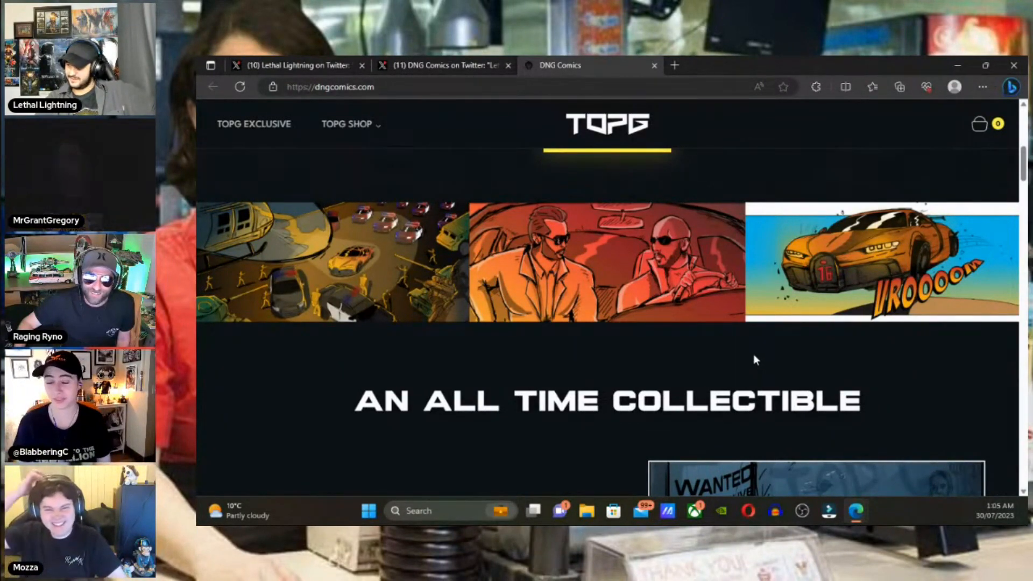
Scroll to the 'The attack against me is relentless' text beside the wanted-poster artwork
scroll(down, 3)
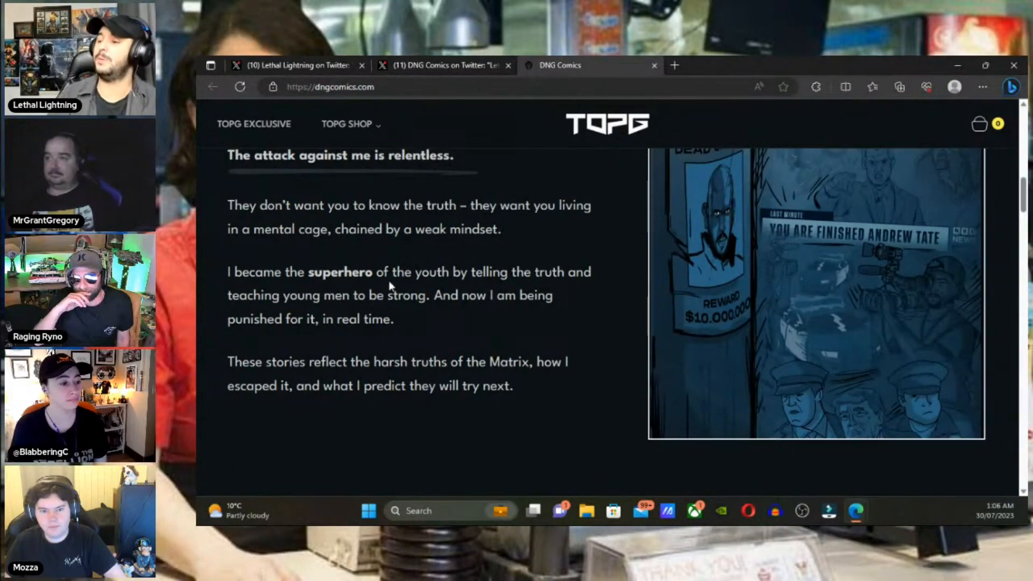
mouse_move(511, 211)
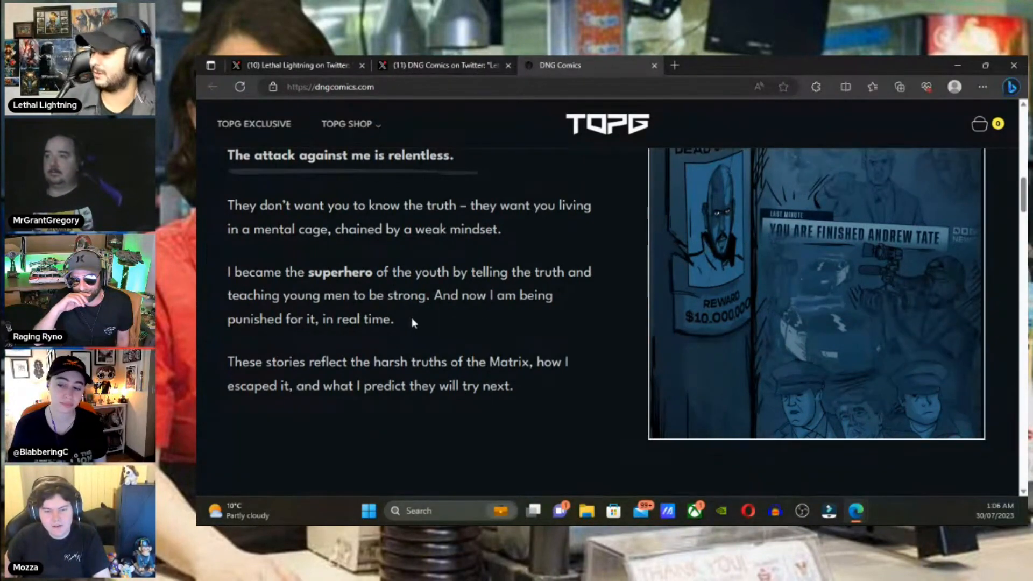
mouse_move(372, 361)
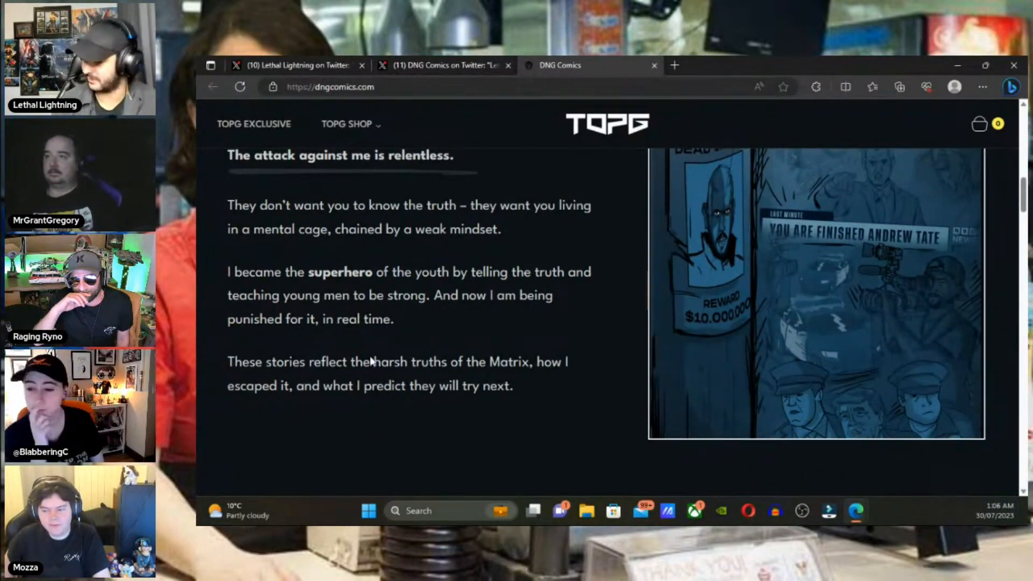